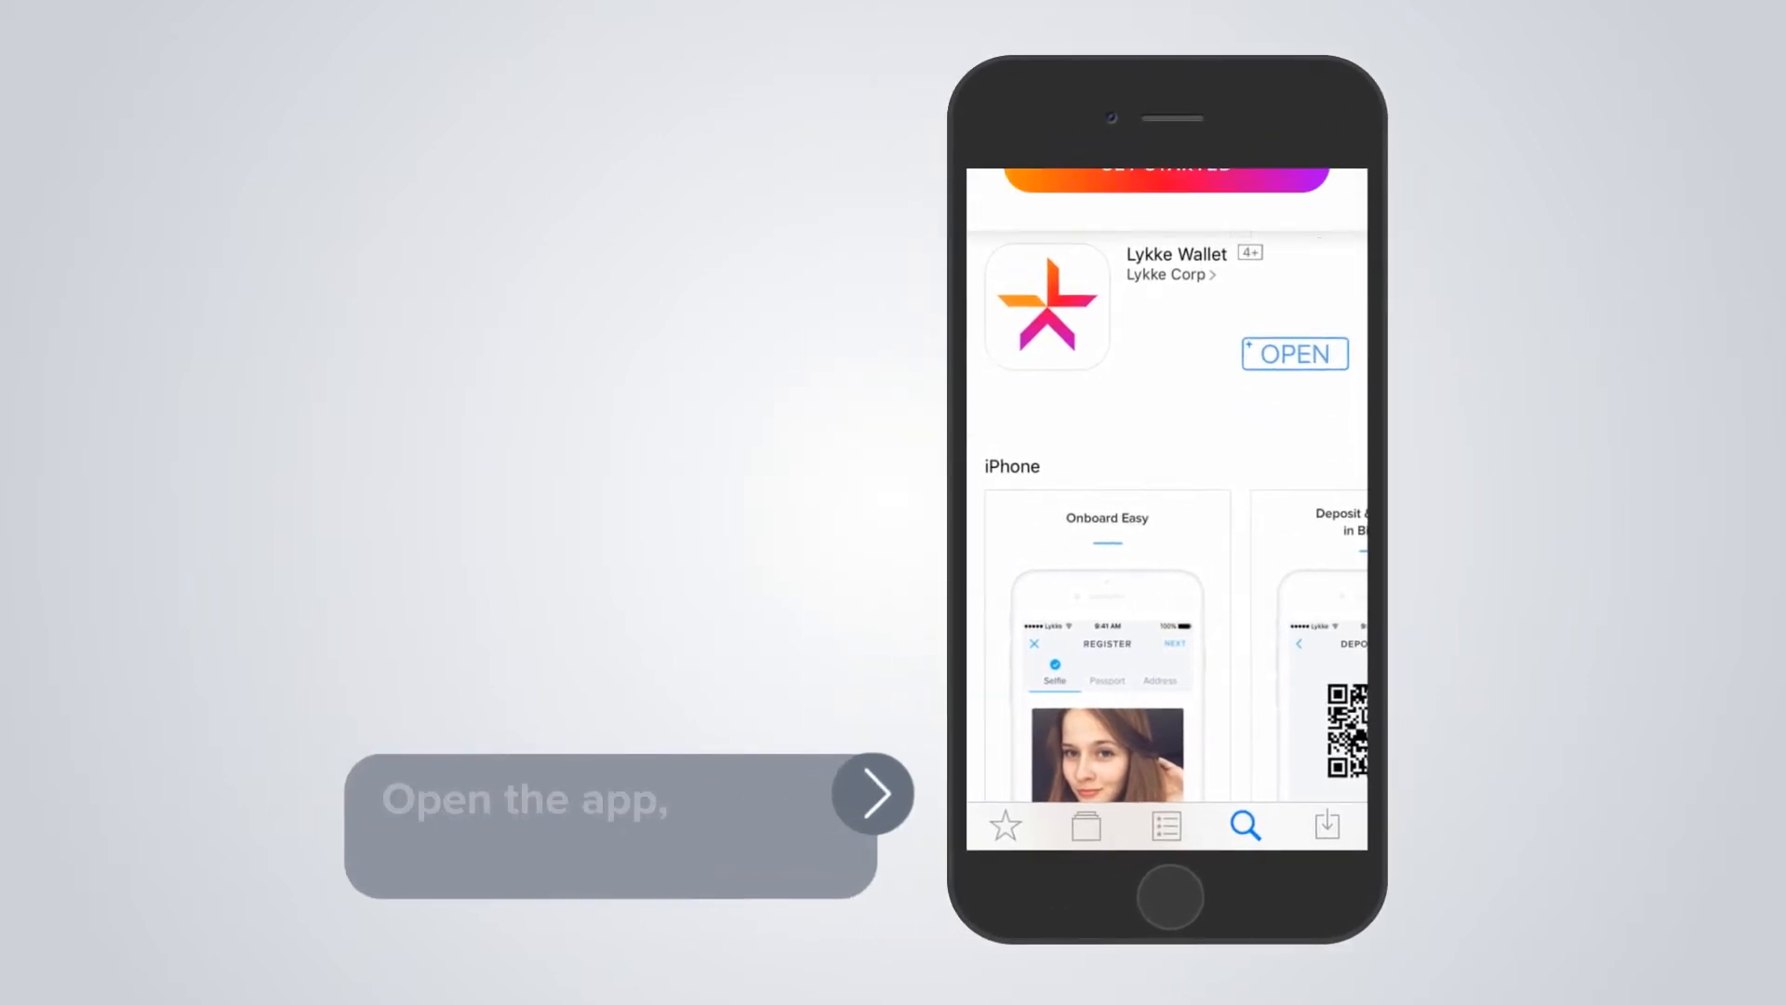
pyautogui.click(1293, 353)
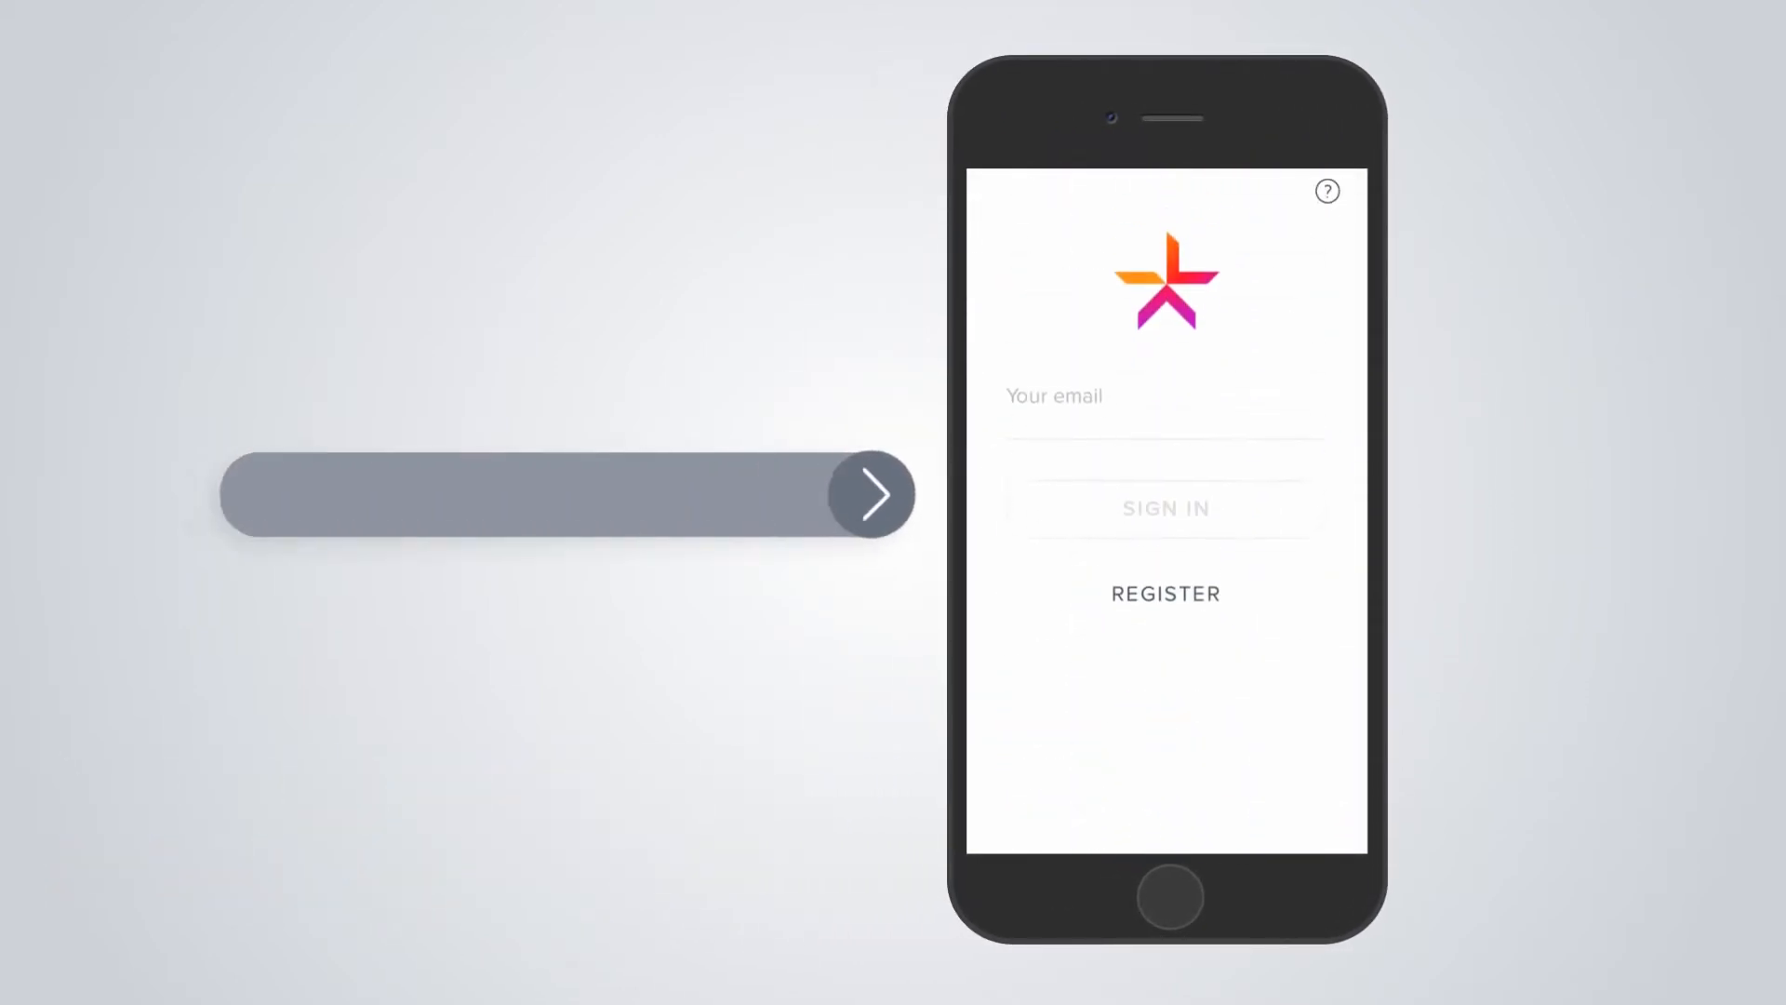
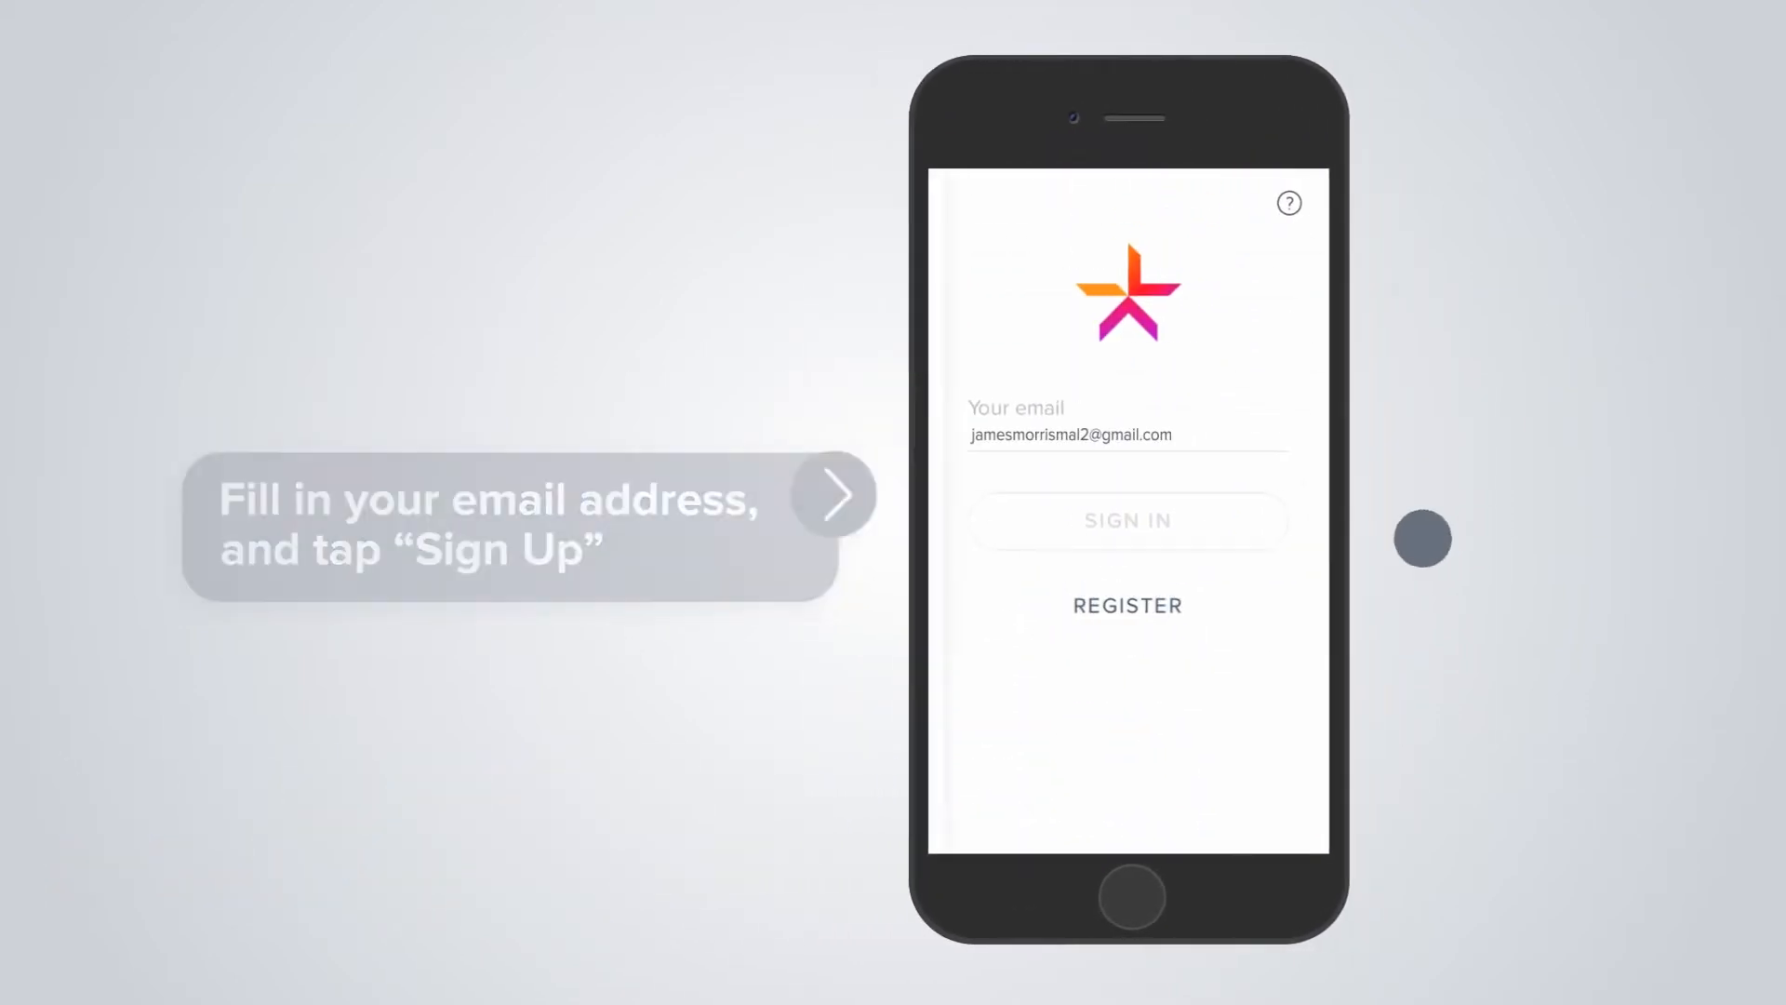
pyautogui.click(1128, 605)
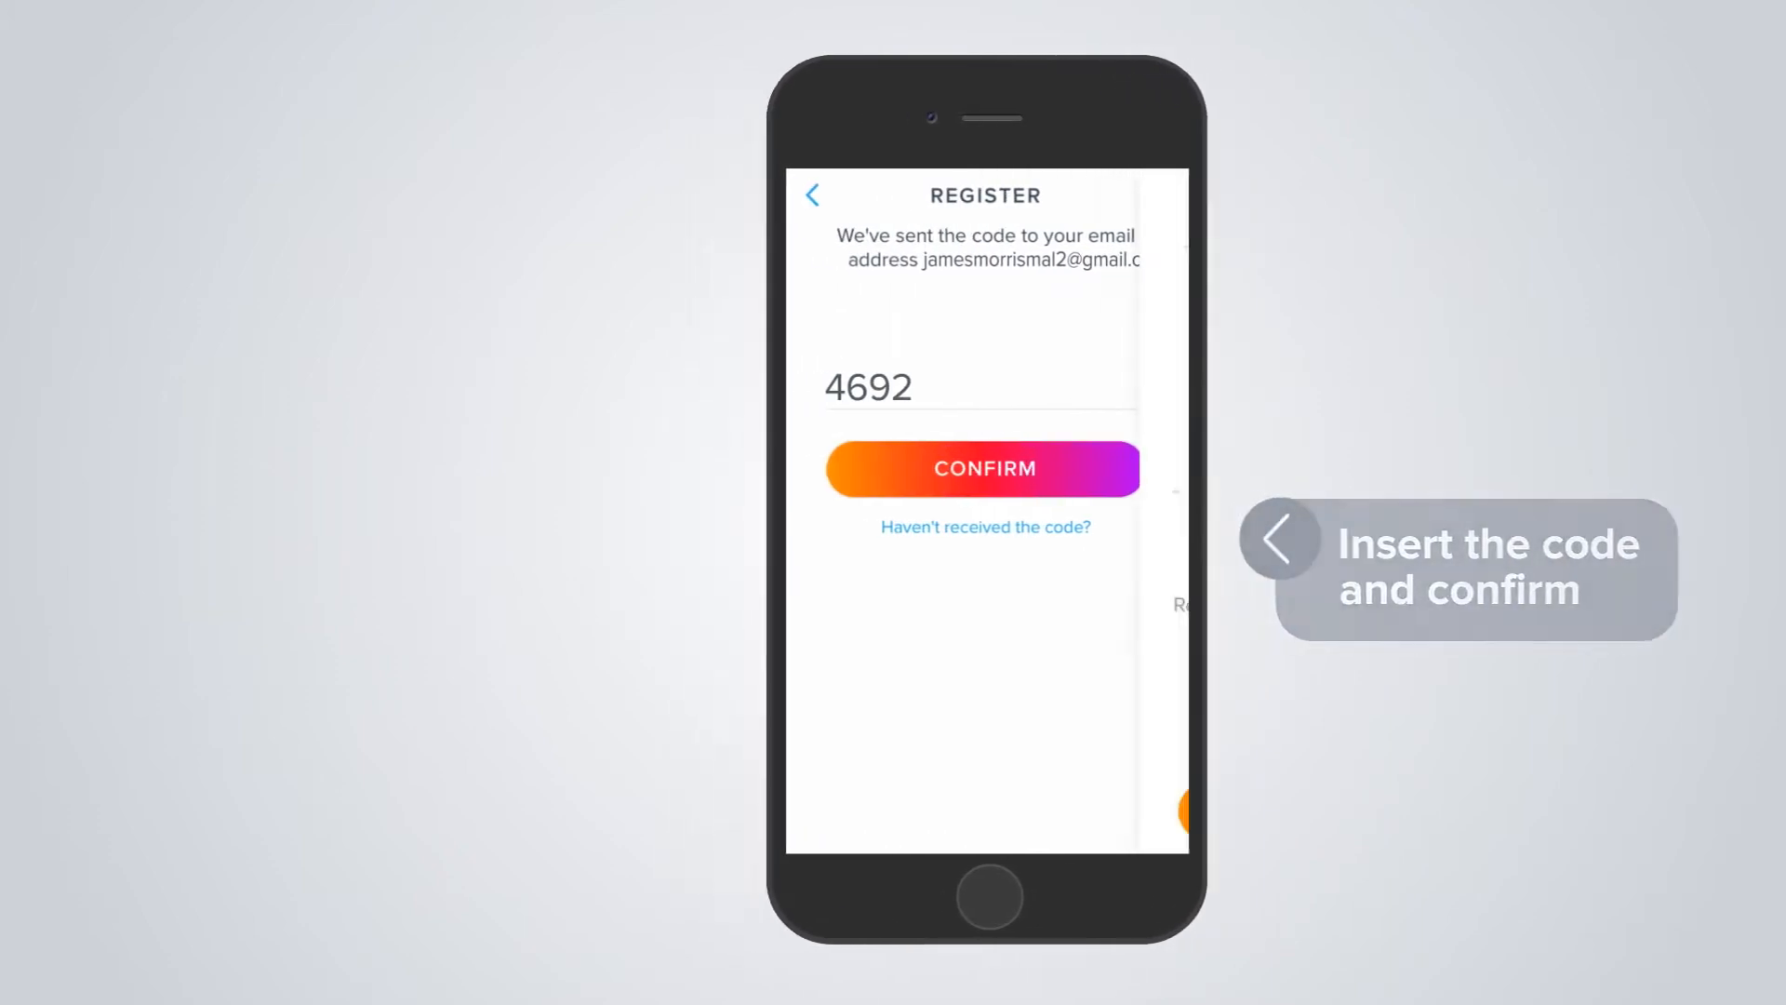
pyautogui.click(985, 469)
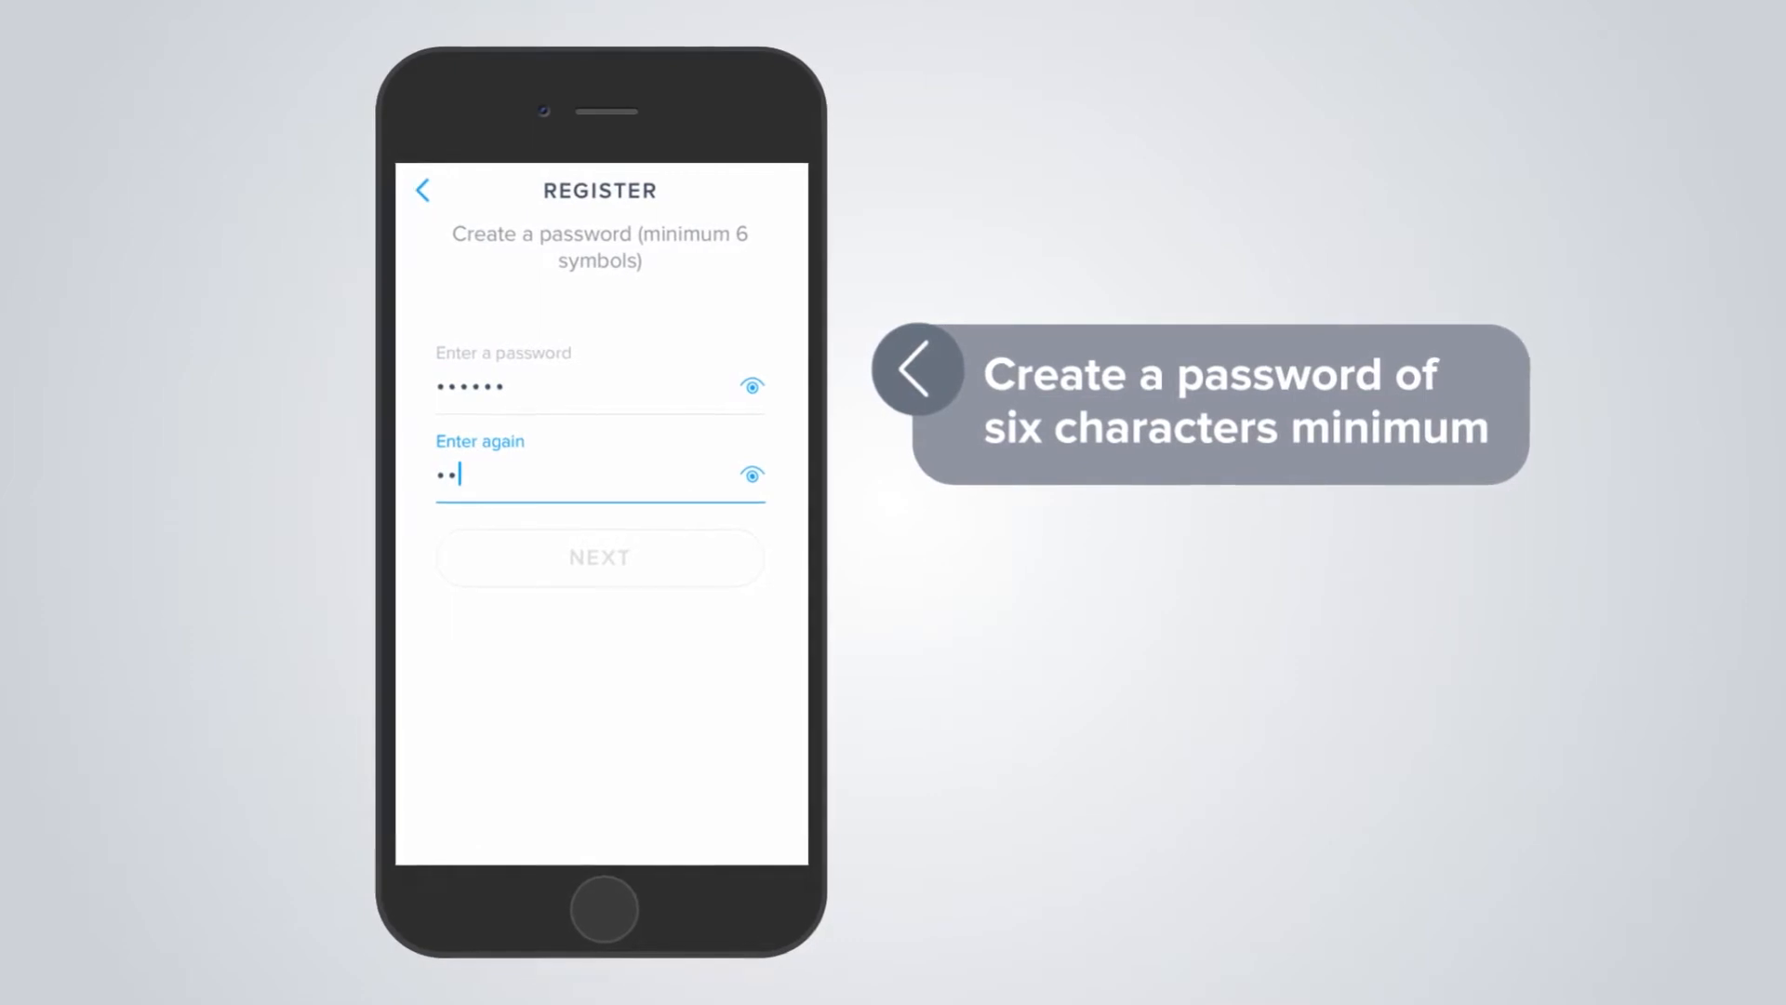
# Step: Set the six-character password and hint, submit name and phone number, and confirm the SMS code
pyautogui.write('••••••')
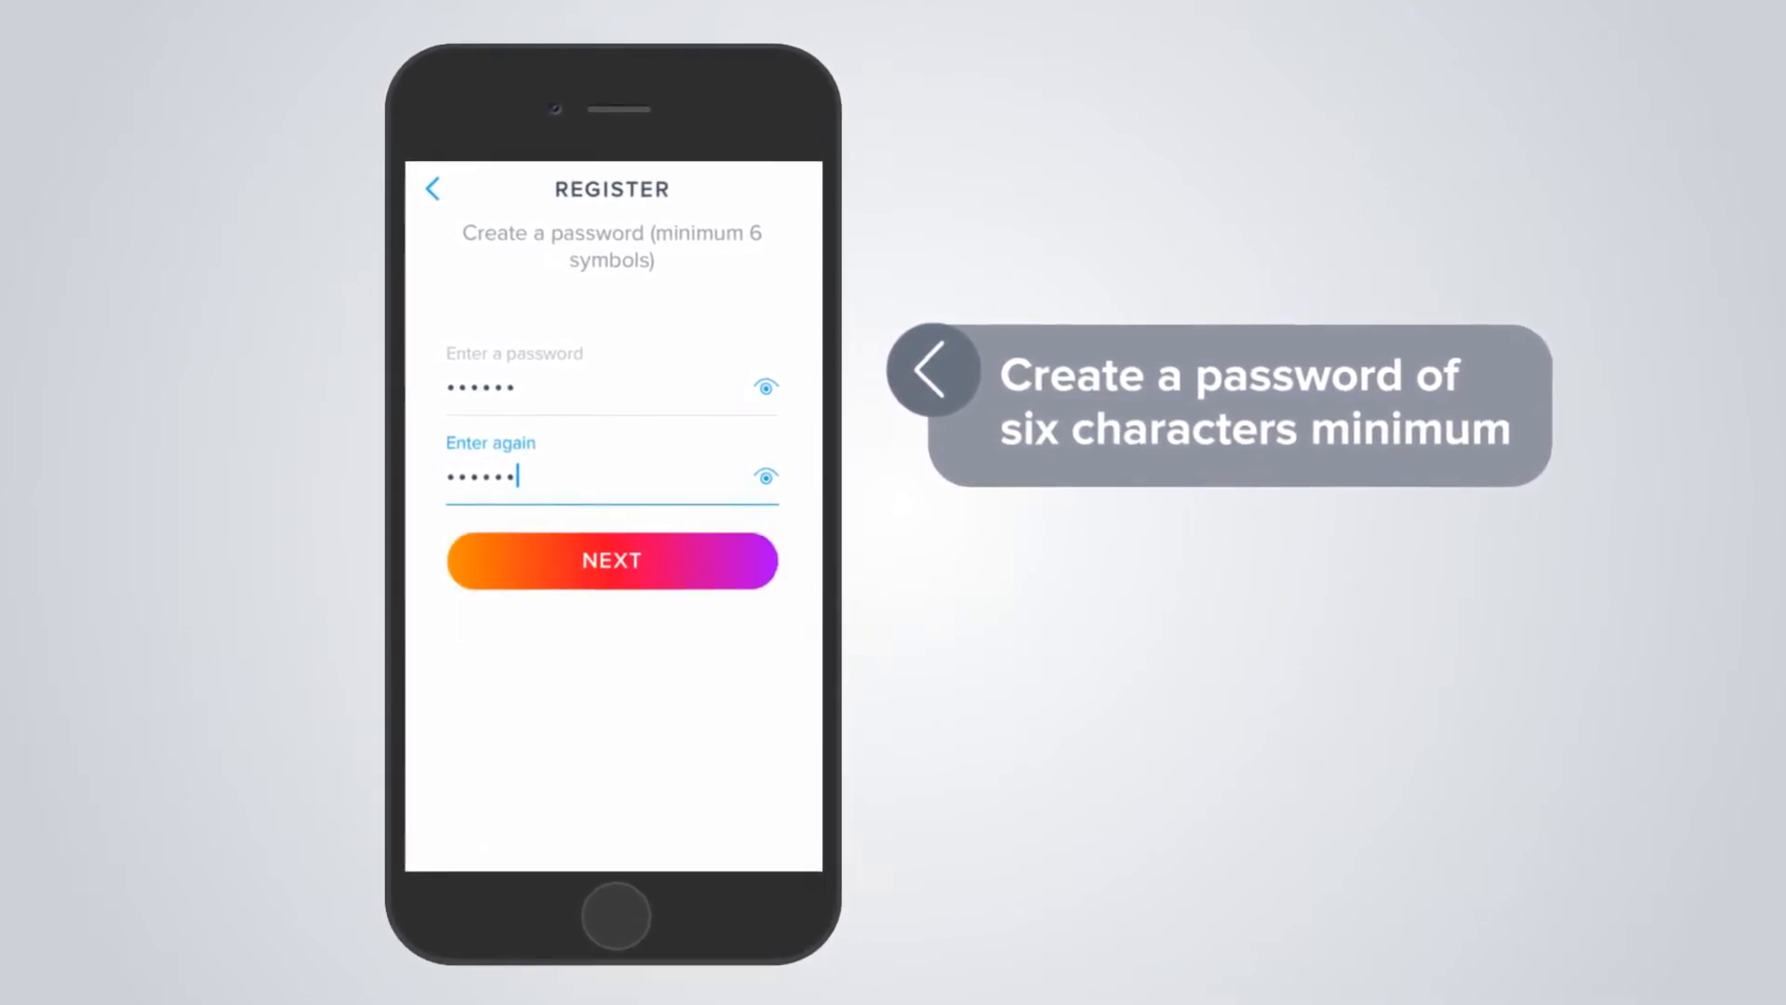
pyautogui.click(612, 561)
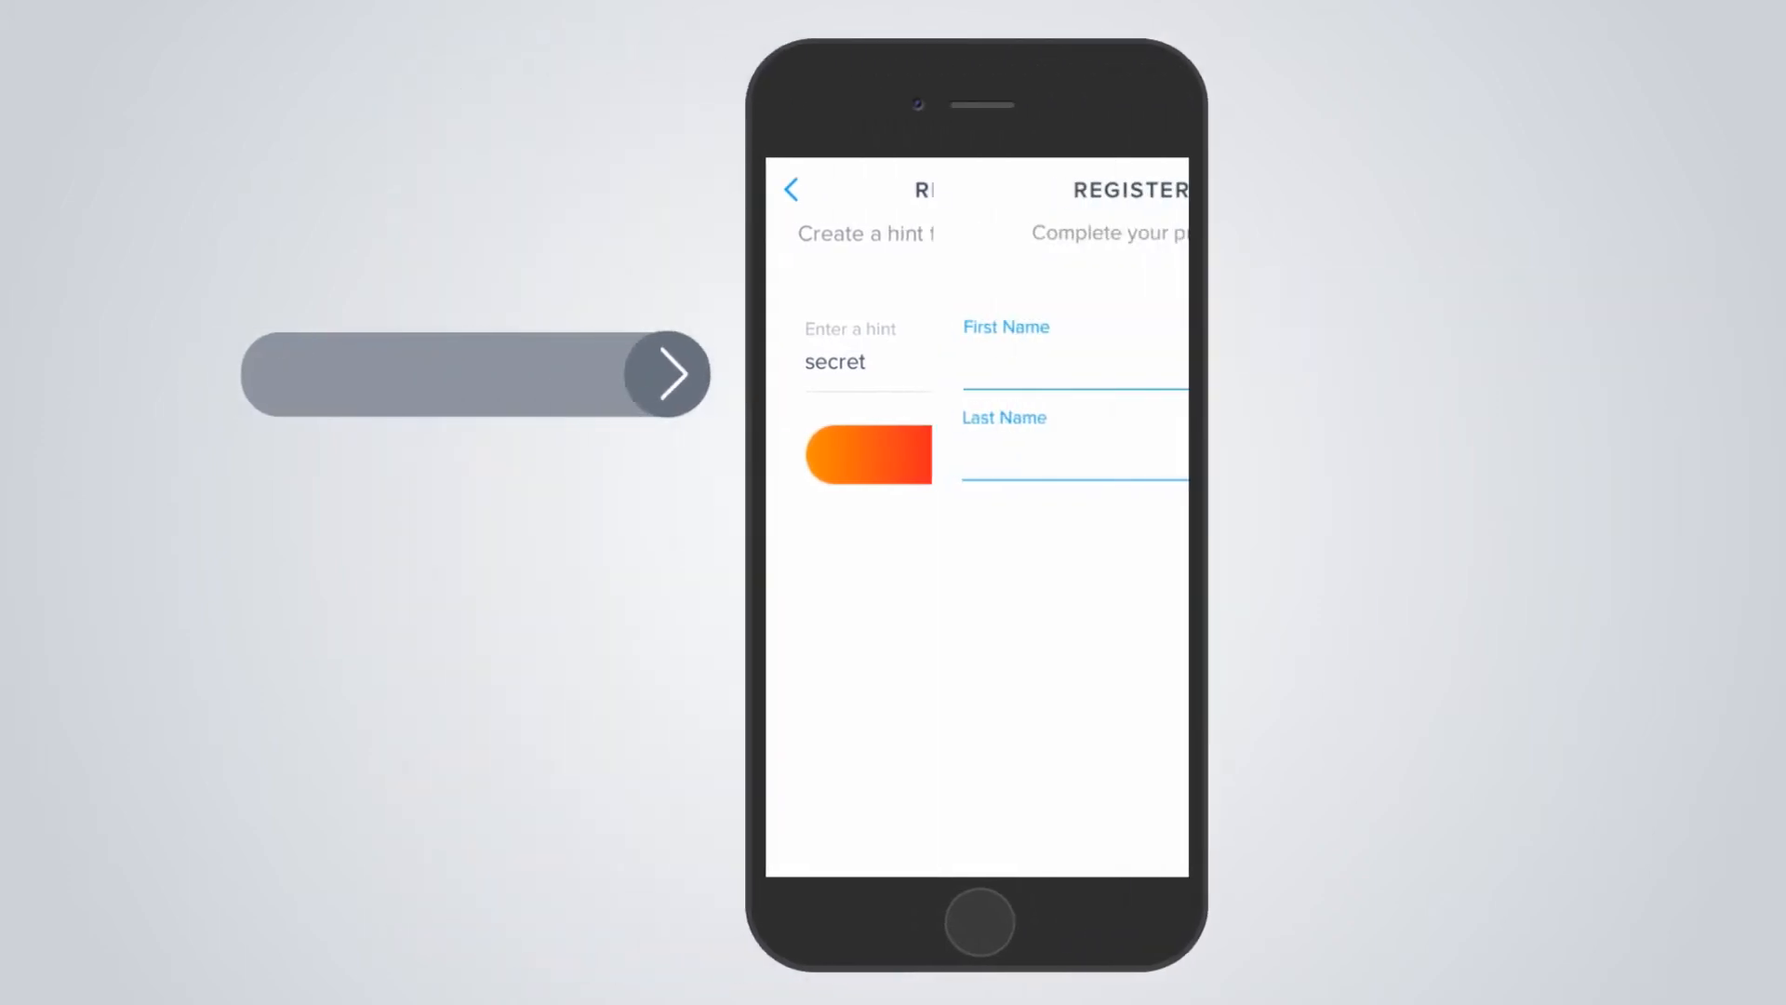
pyautogui.click(670, 372)
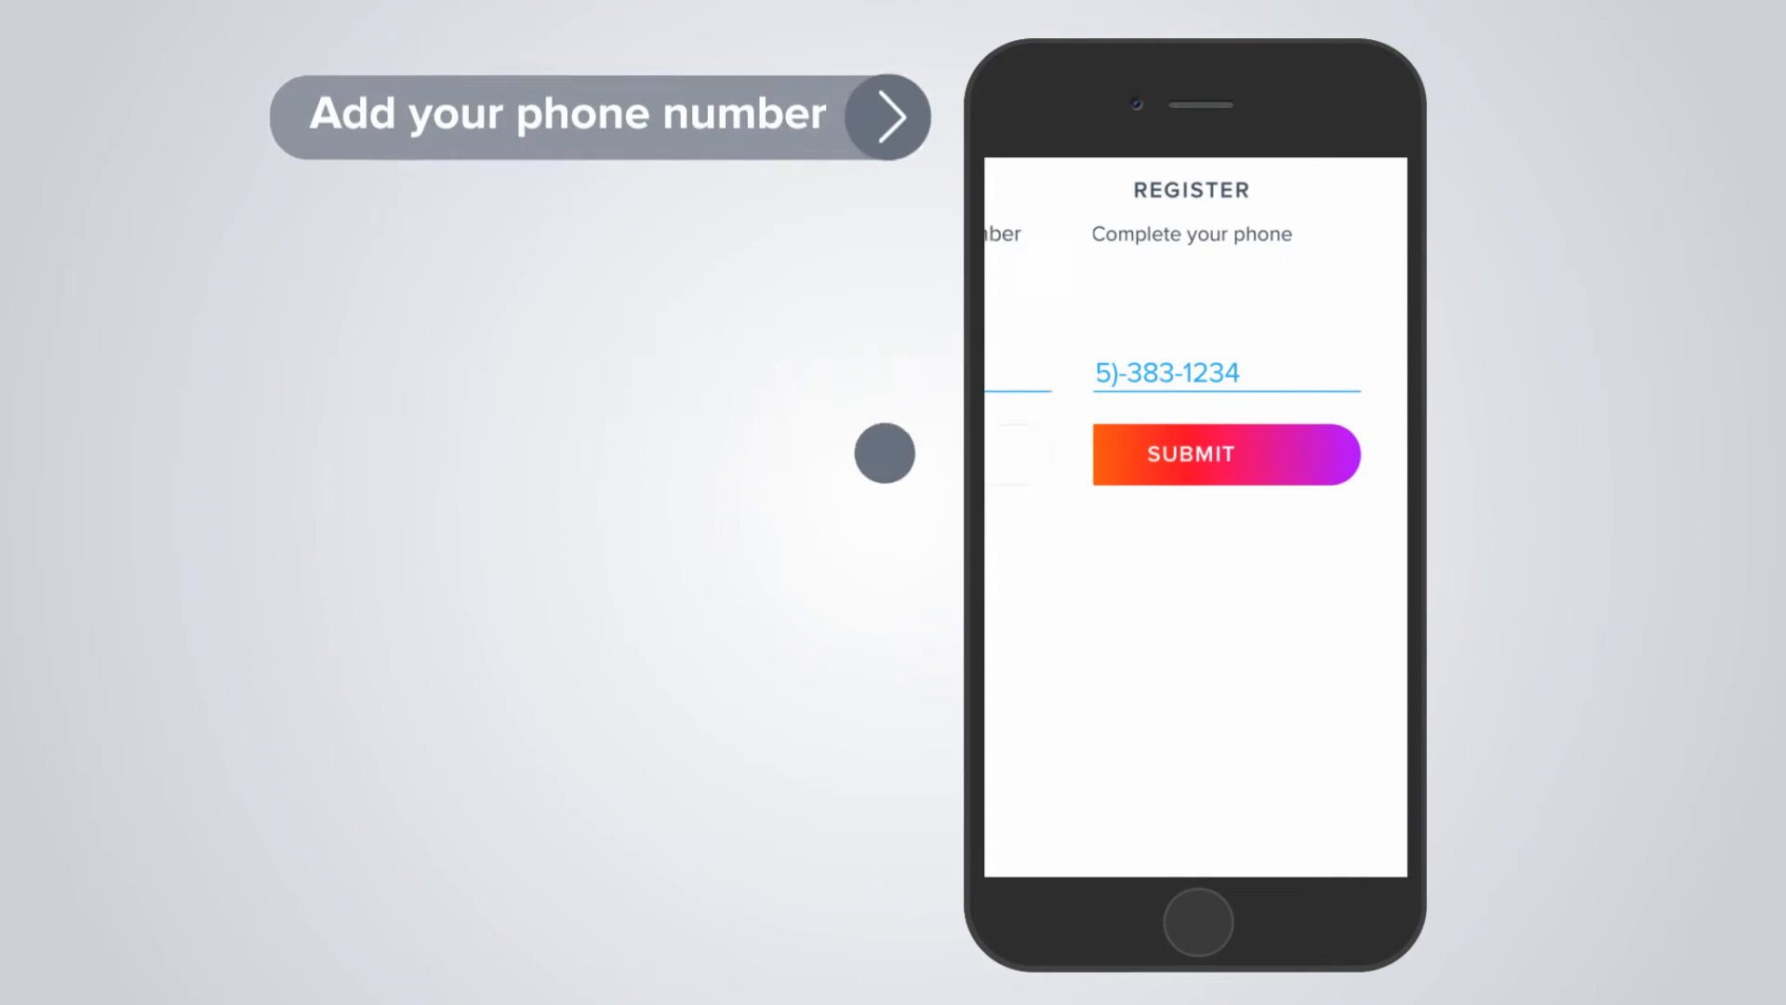
pyautogui.click(1189, 454)
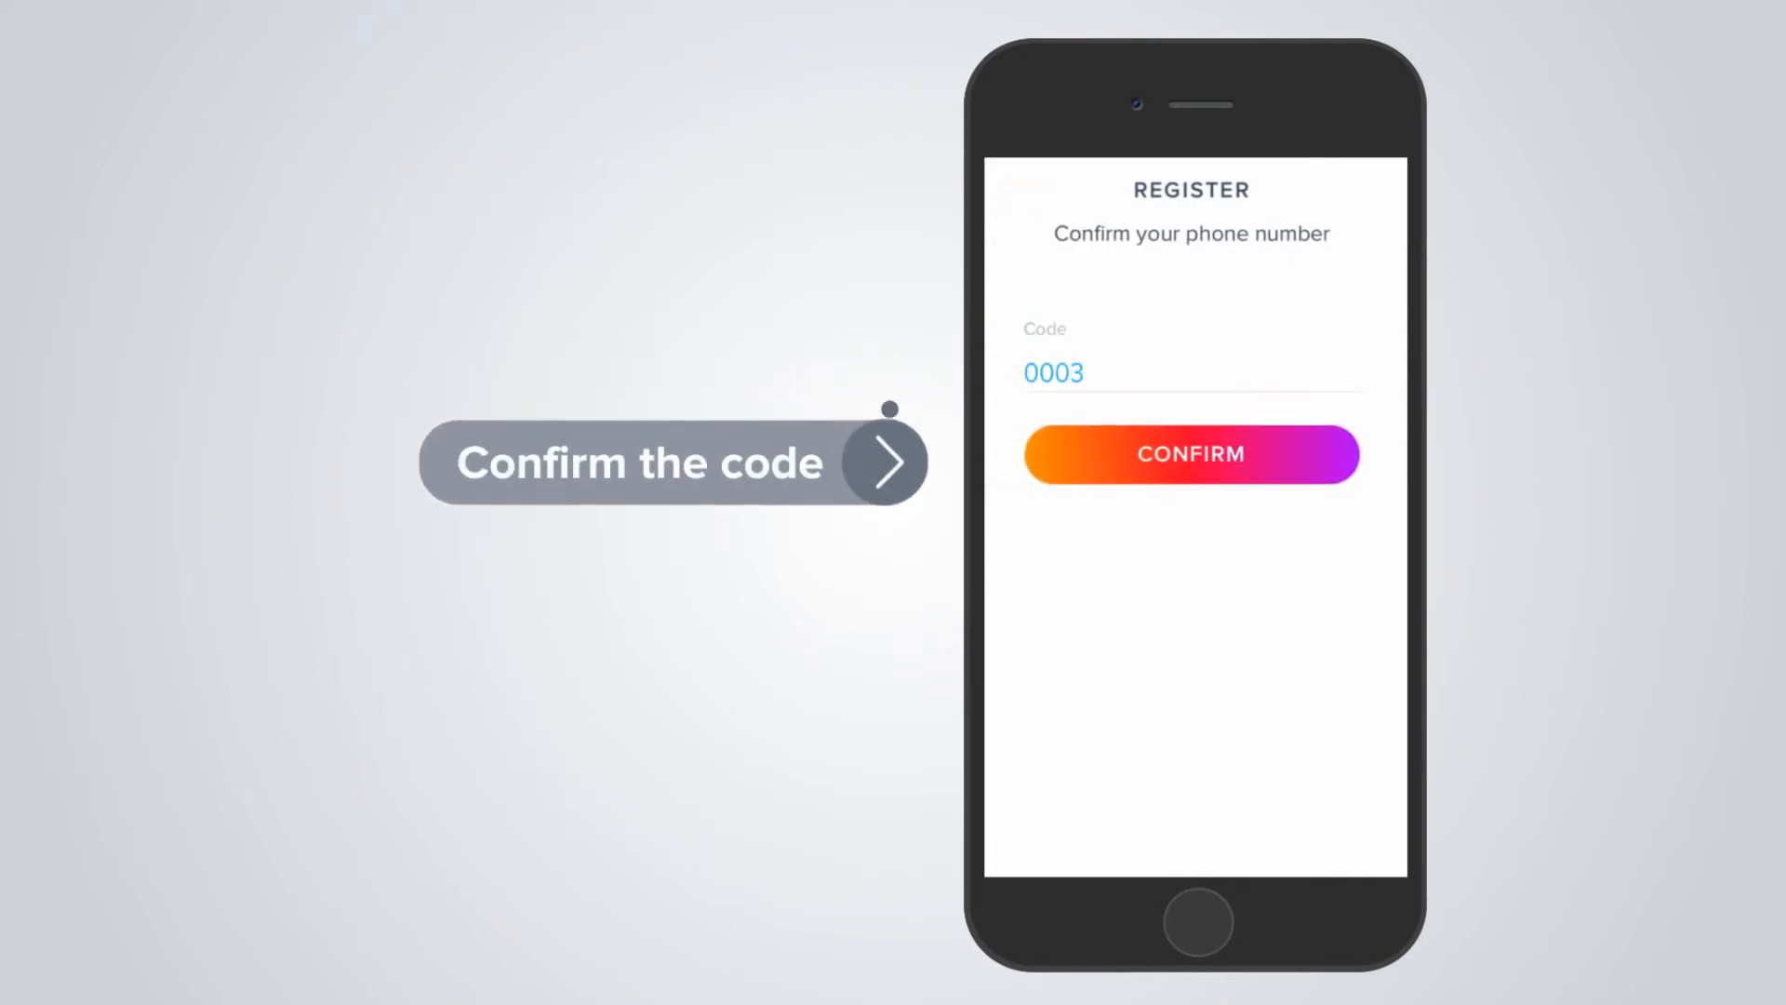
pyautogui.click(1189, 454)
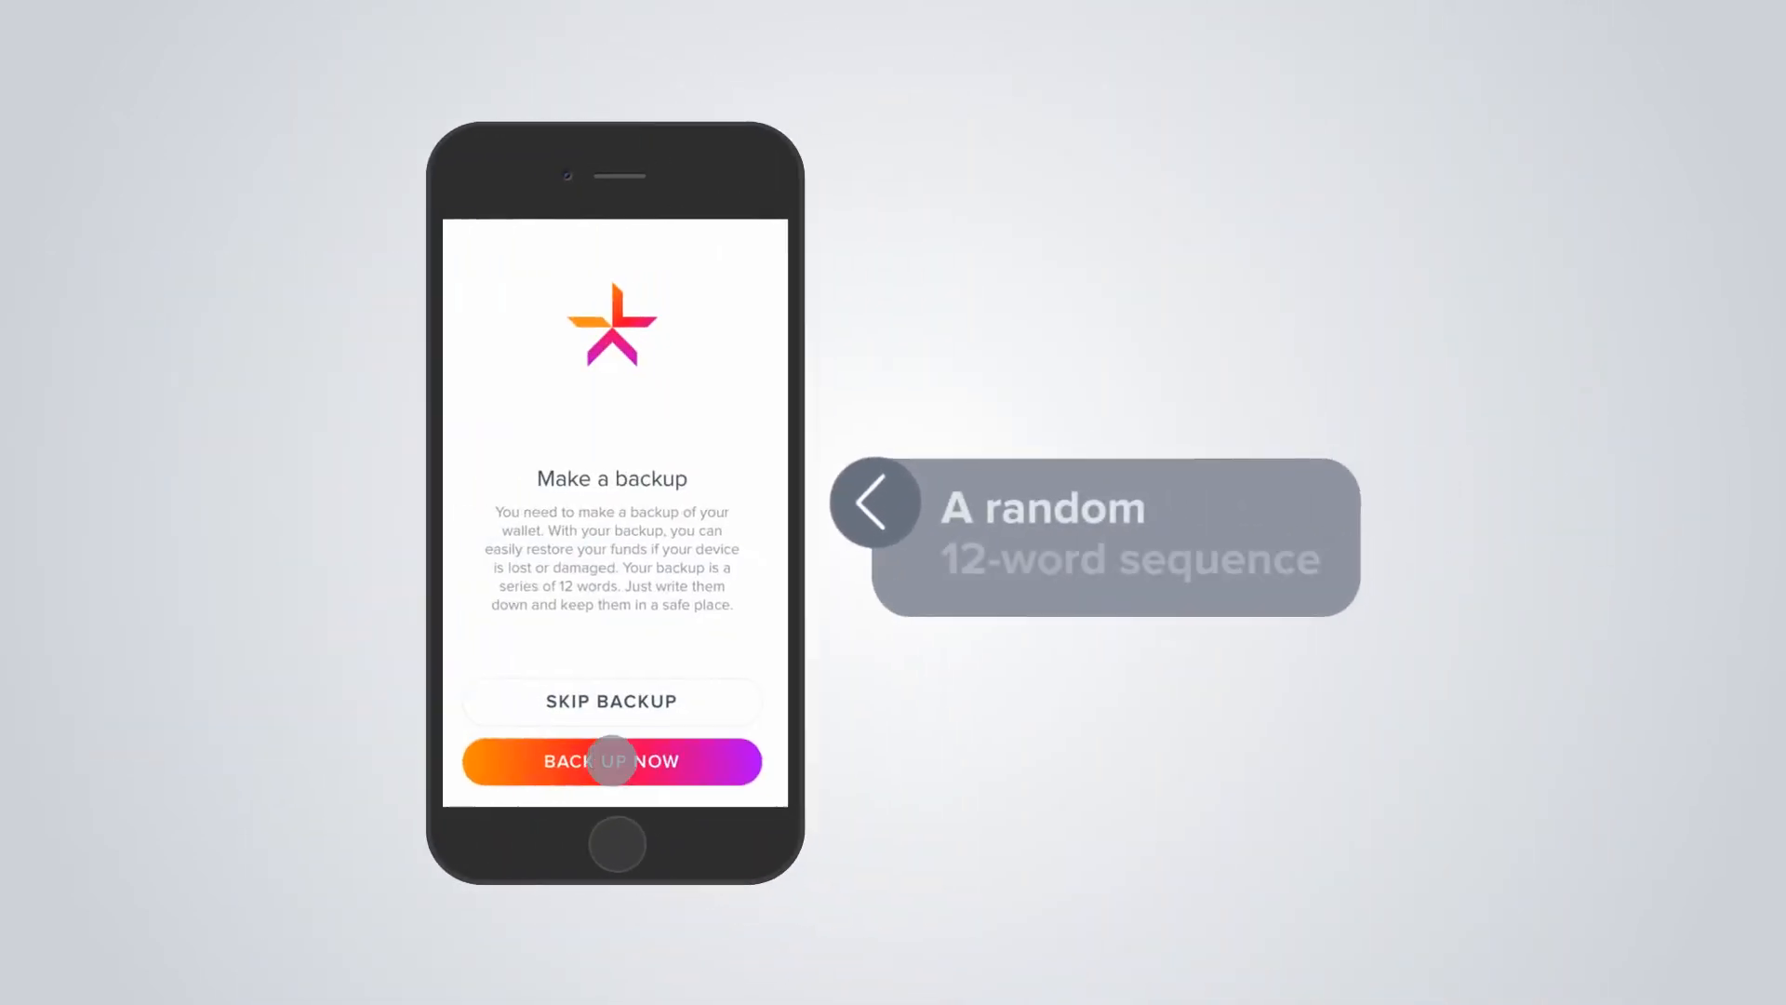
# Step: Back up the 12-word sequence now and get started past the intro slides into the wallet
pyautogui.click(610, 761)
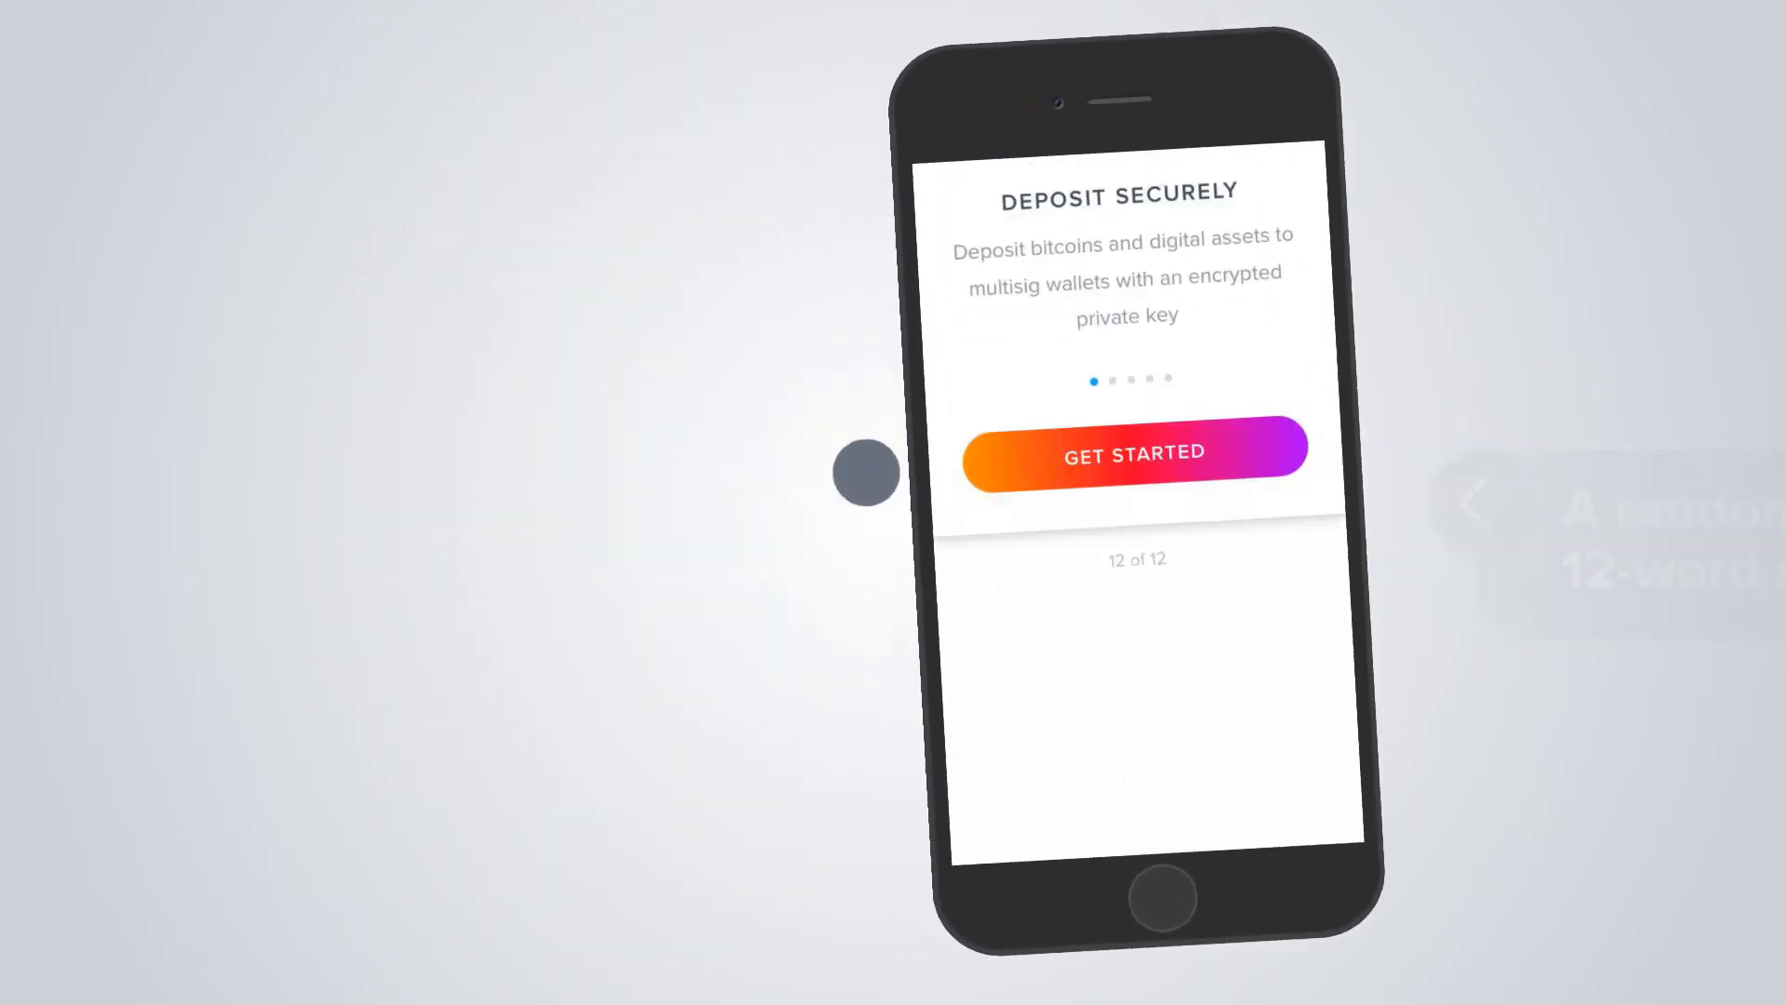
pyautogui.click(1133, 450)
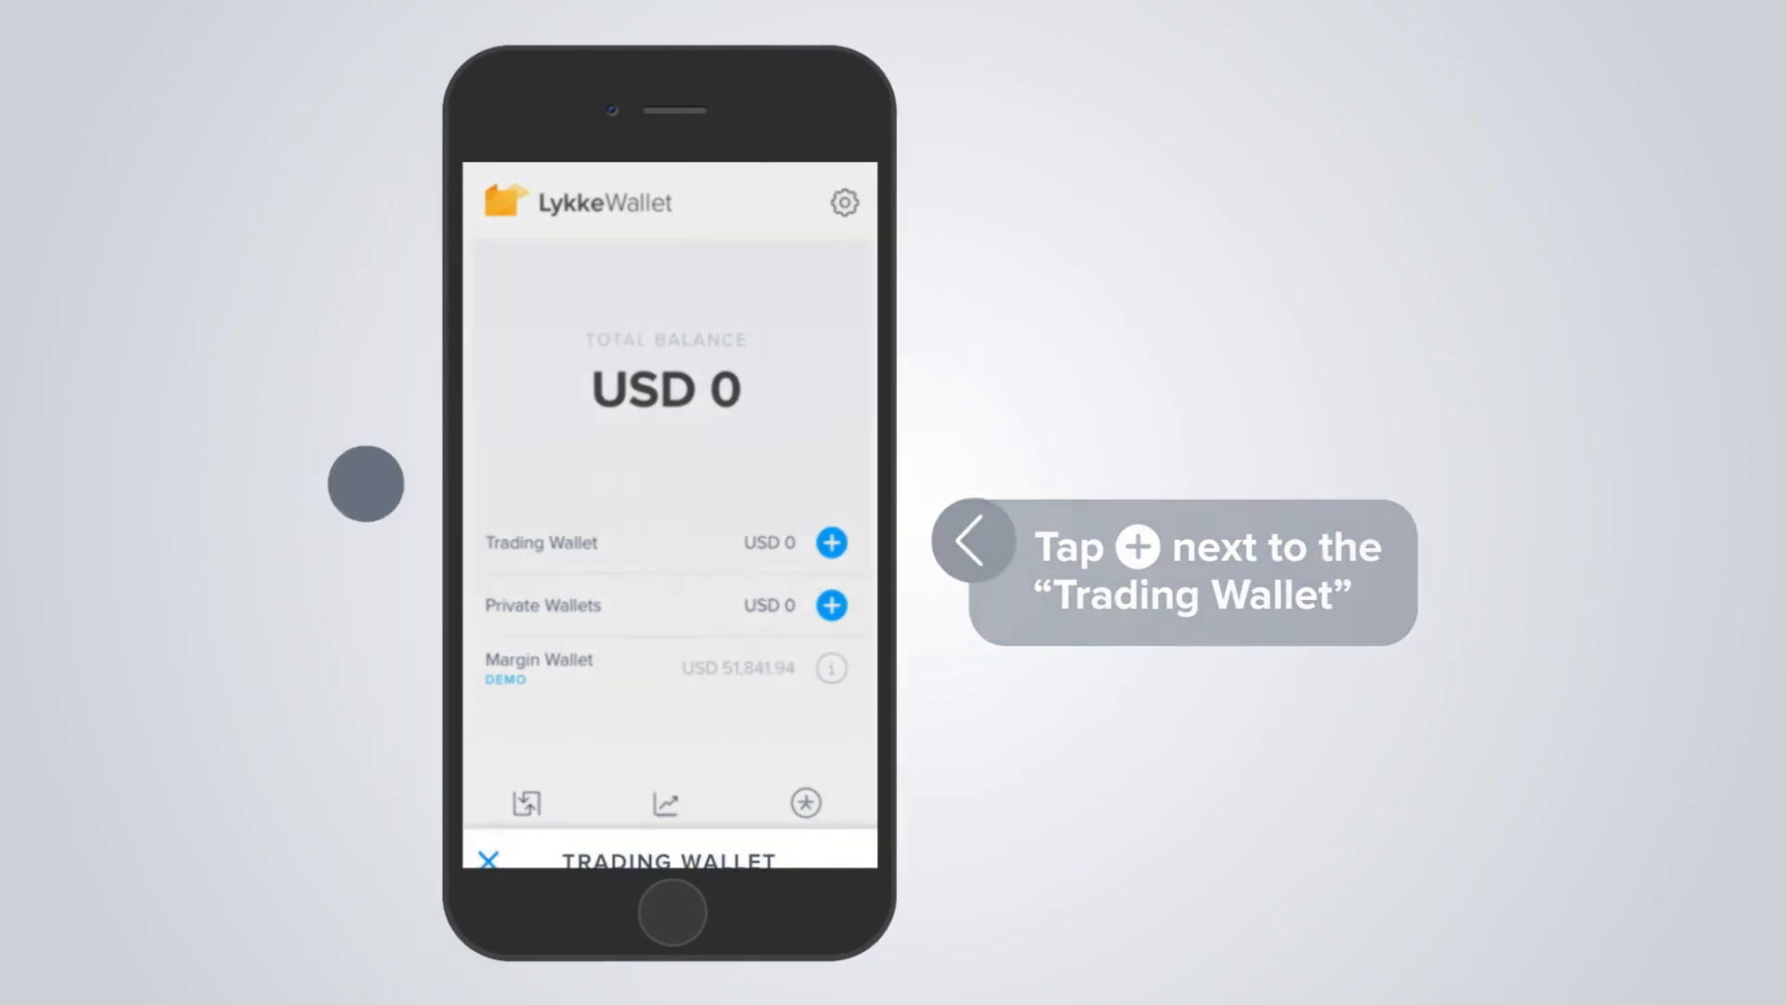
# Step: From the Trading Wallet +, shoot selfie, passport and proof-of-address photos for KYC review
pyautogui.click(832, 542)
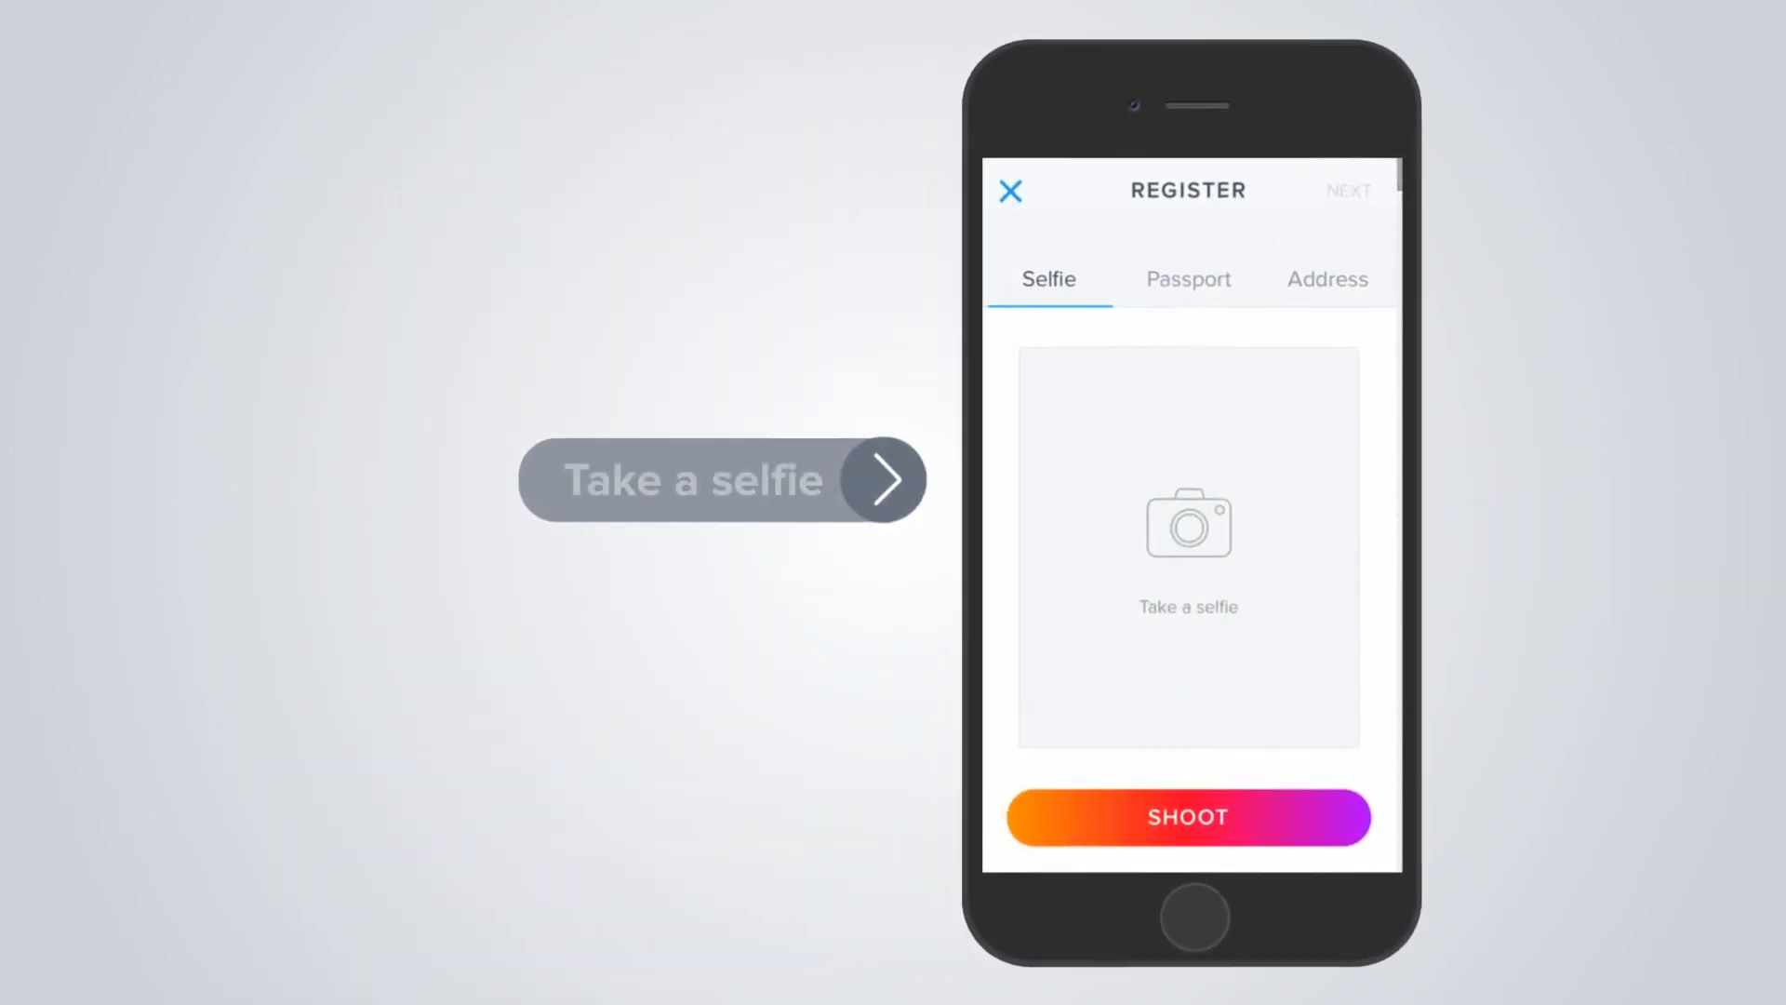
pyautogui.click(1187, 815)
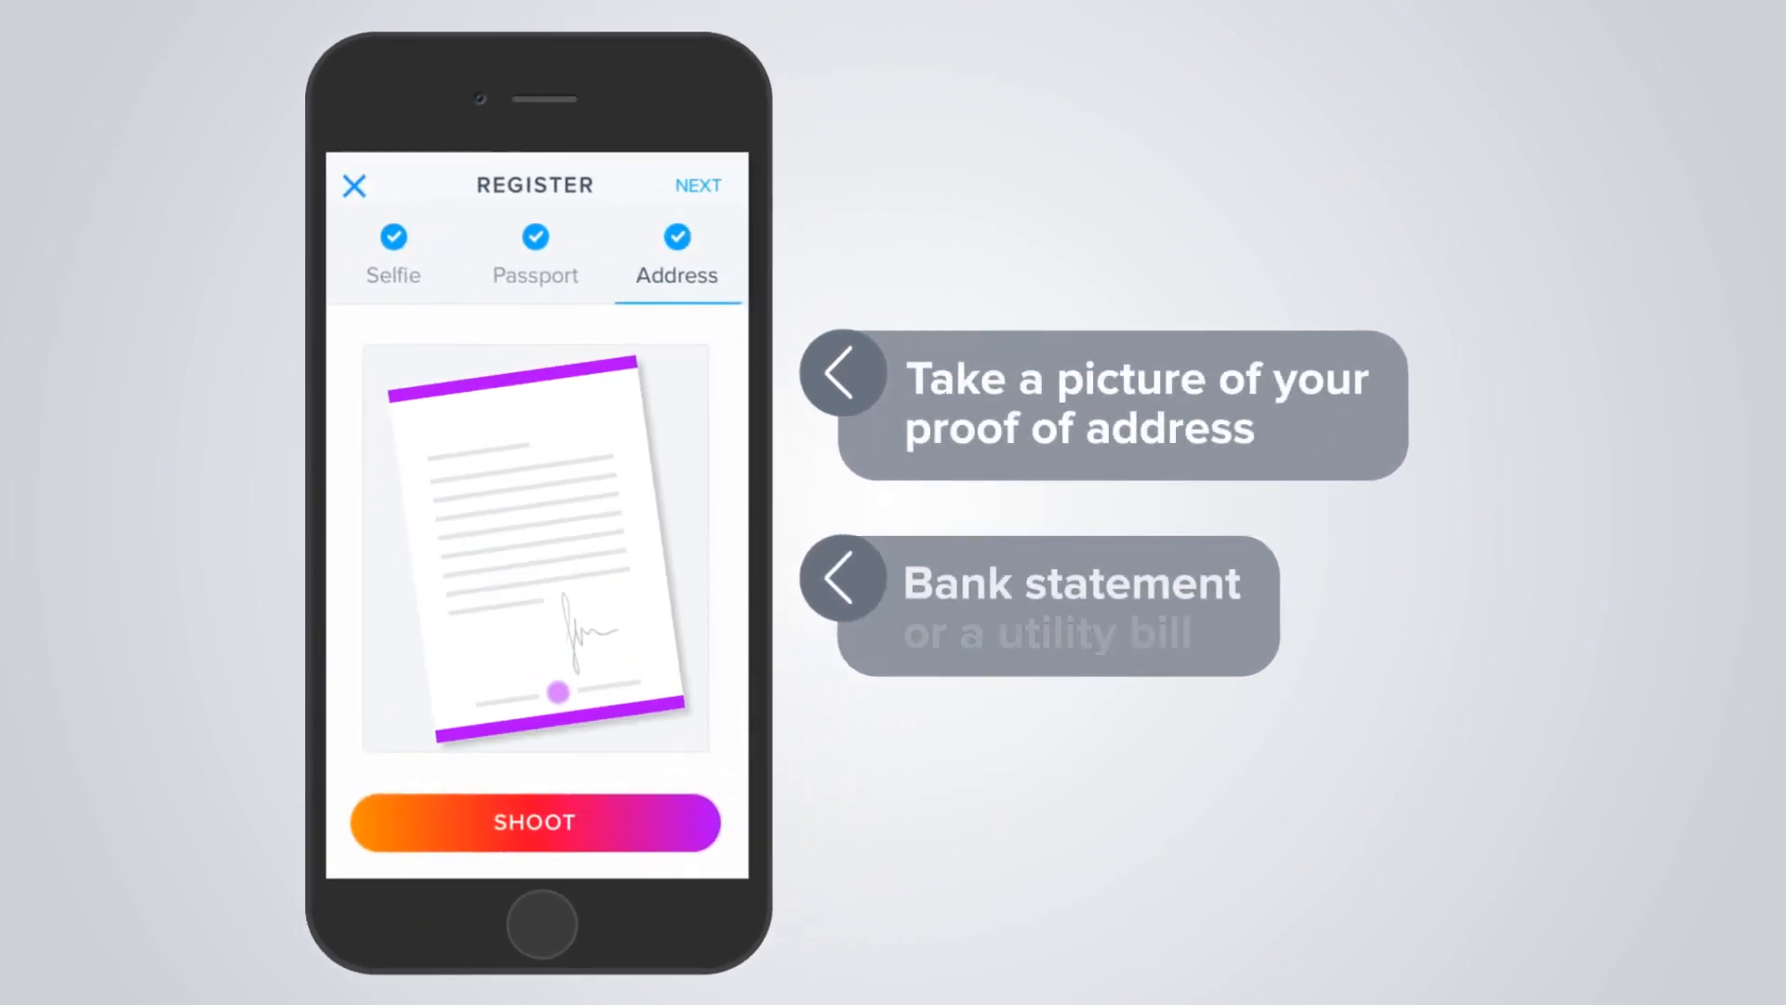
pyautogui.click(534, 820)
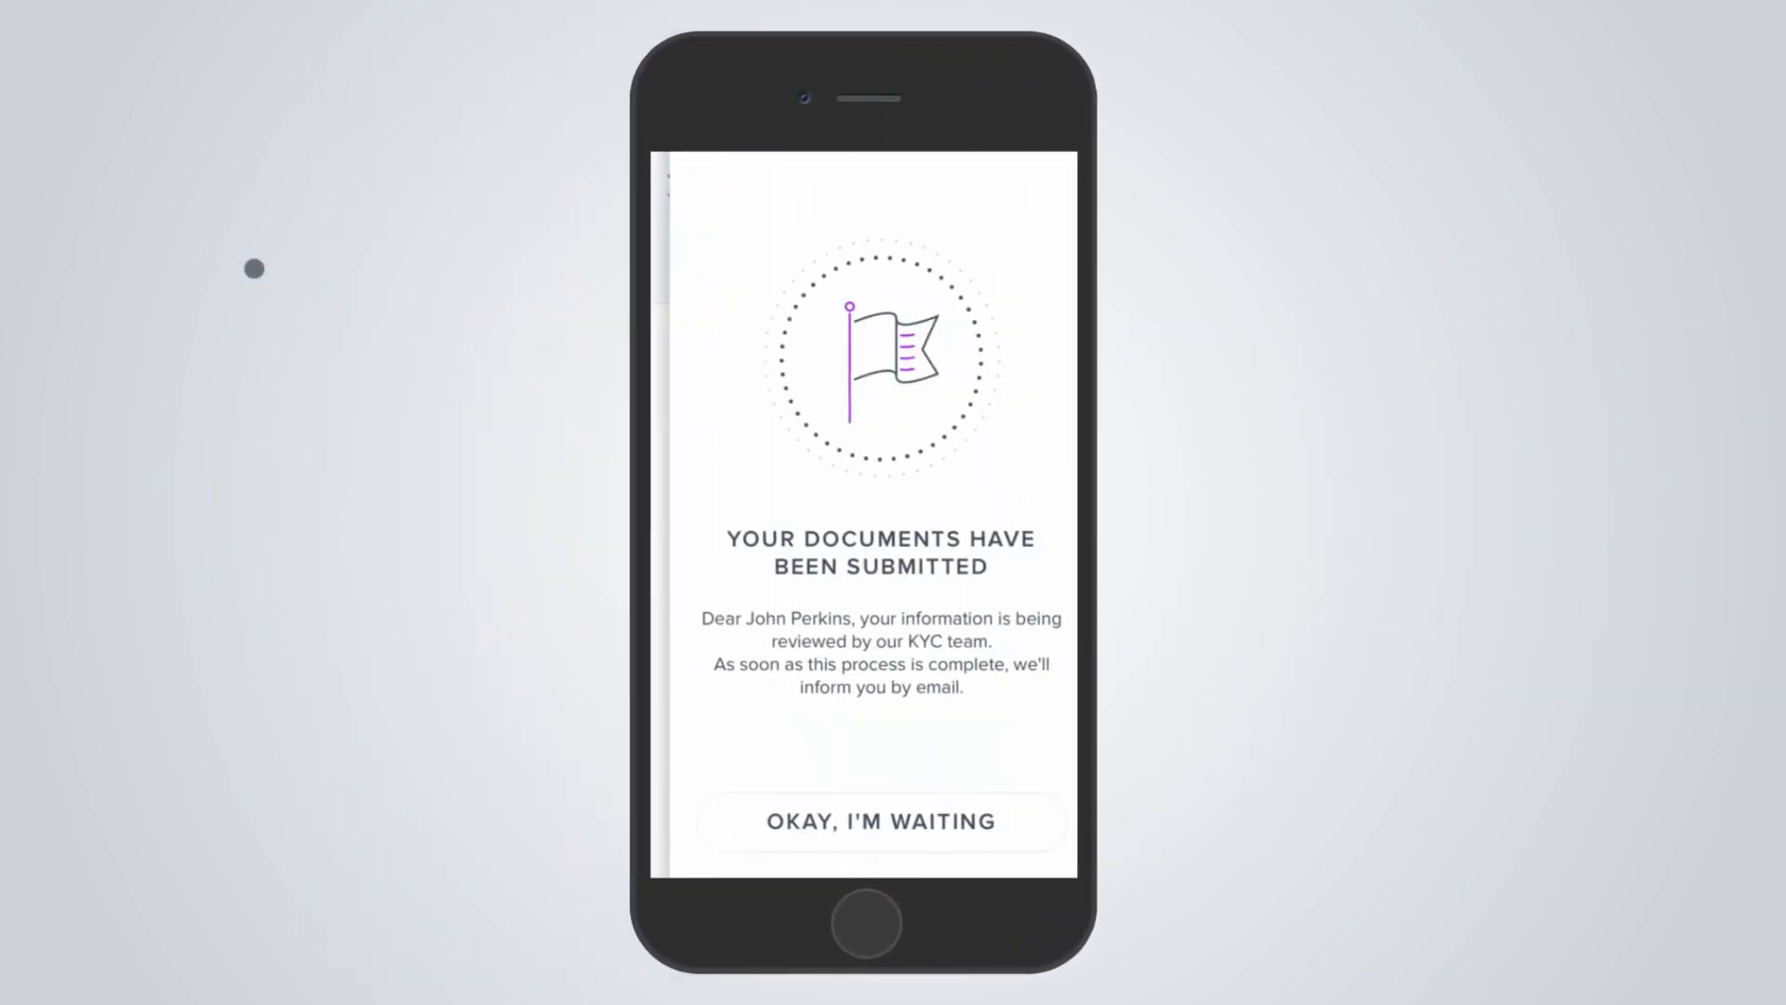